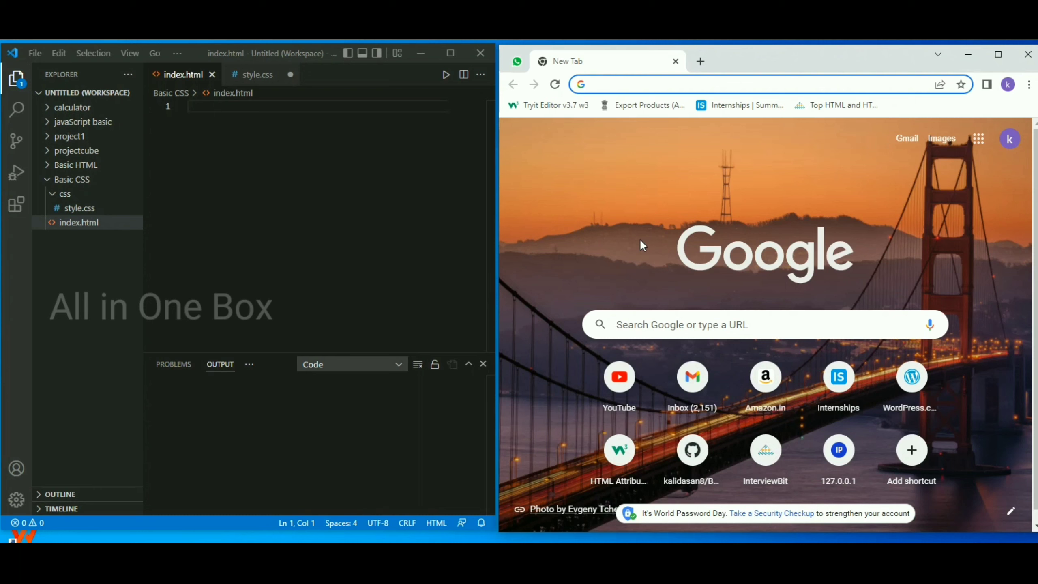
Step: Expand the Emmet ! abbreviation into the standard HTML boilerplate in index.html
click(728, 83)
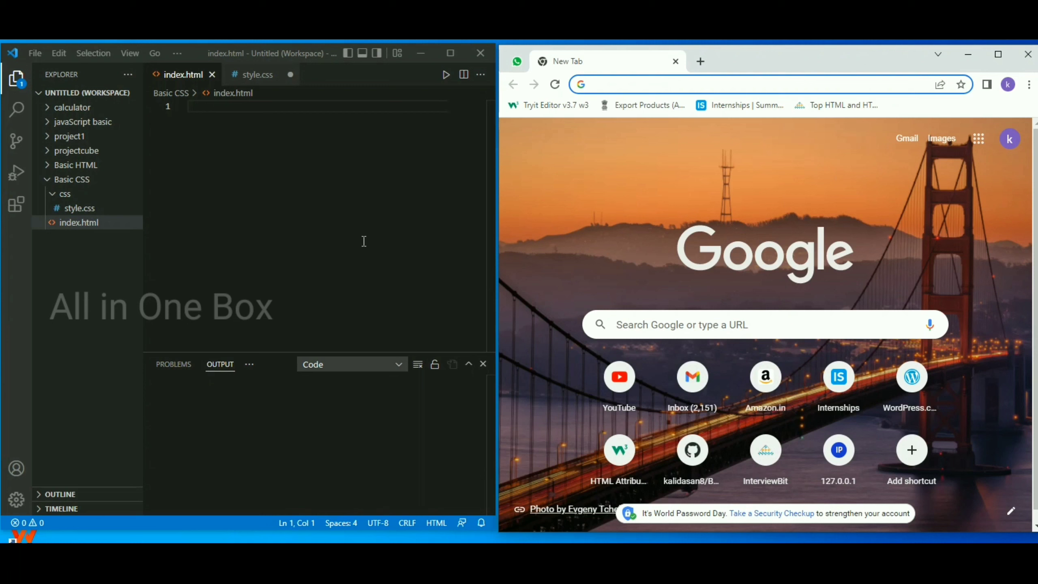
mouse_move(149, 54)
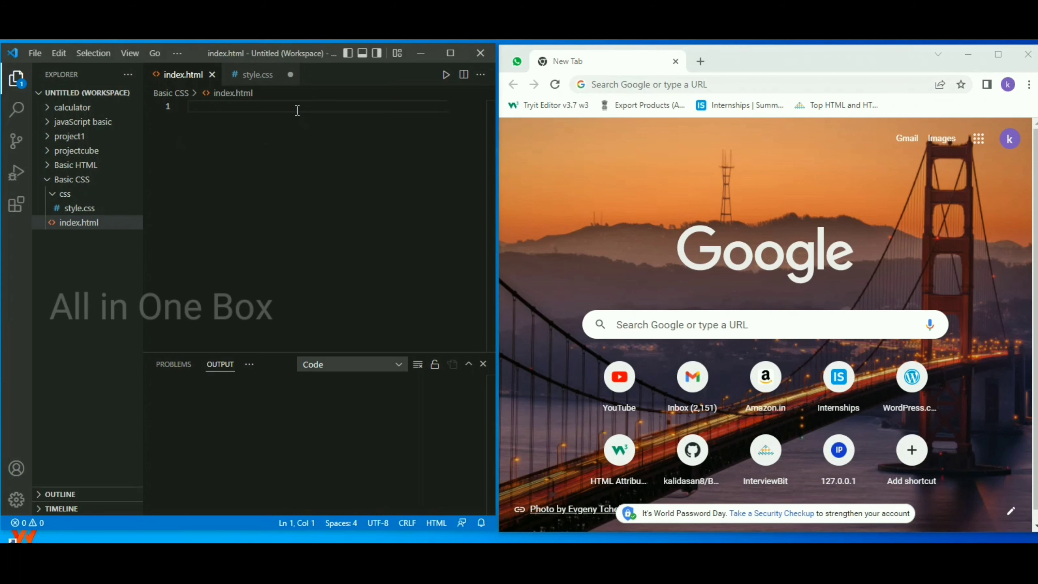
text(!@)
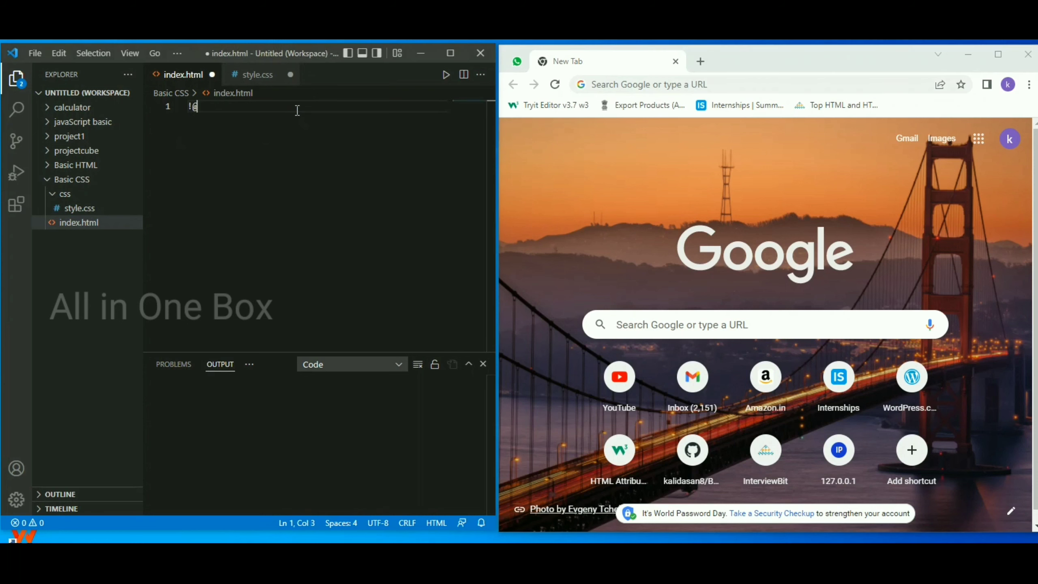
key(Backspace)
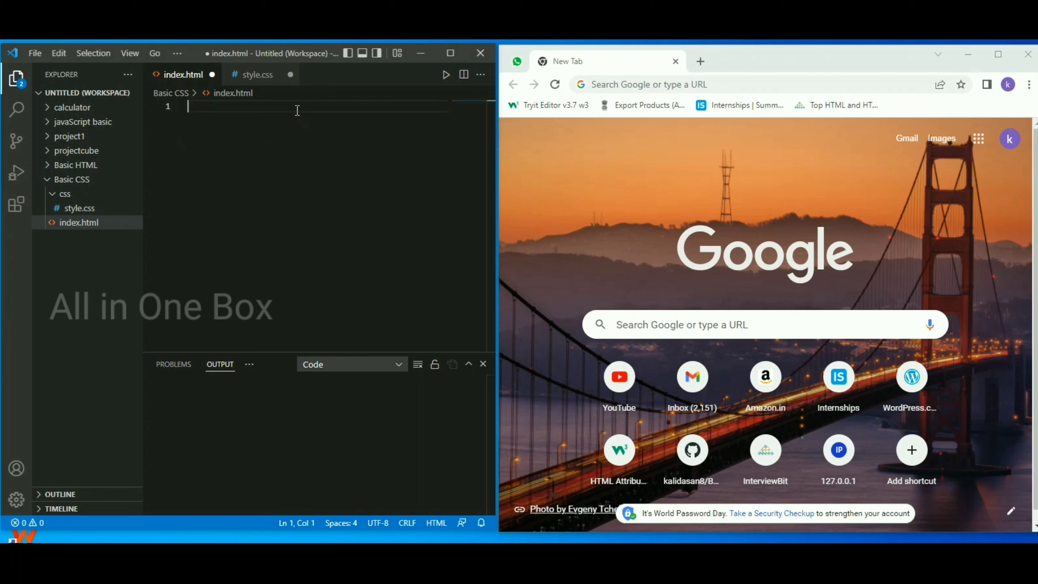
text(!)
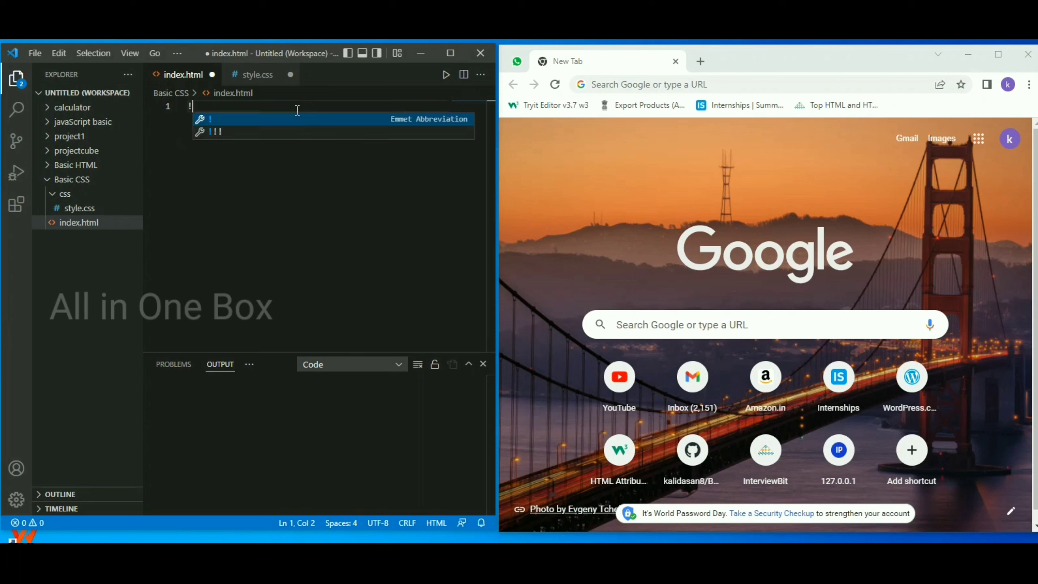
key(Tab)
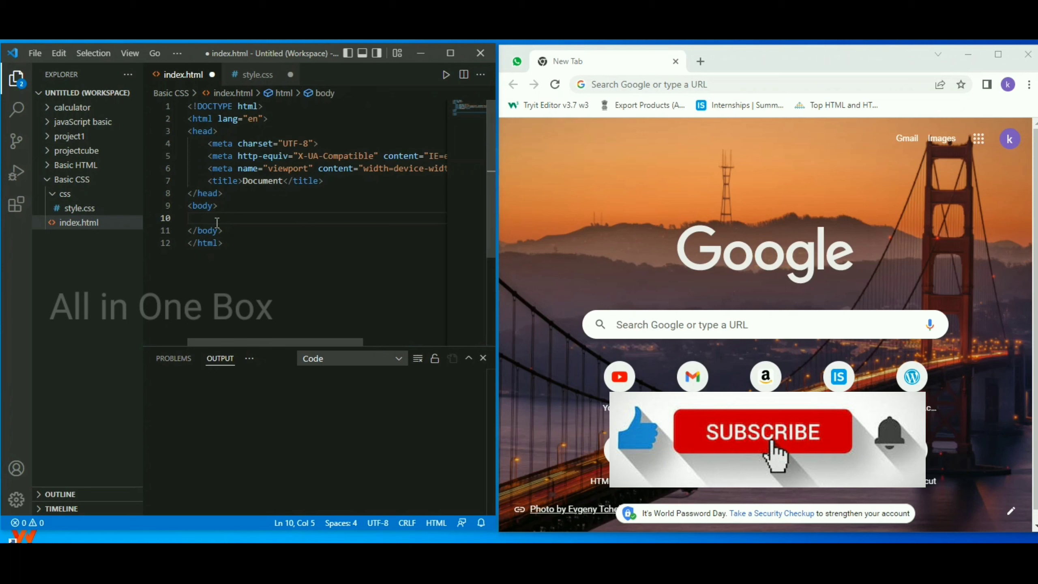
Step: Add an h1 heading reading 'kalidasan' inside the body
text(<h1></h1>)
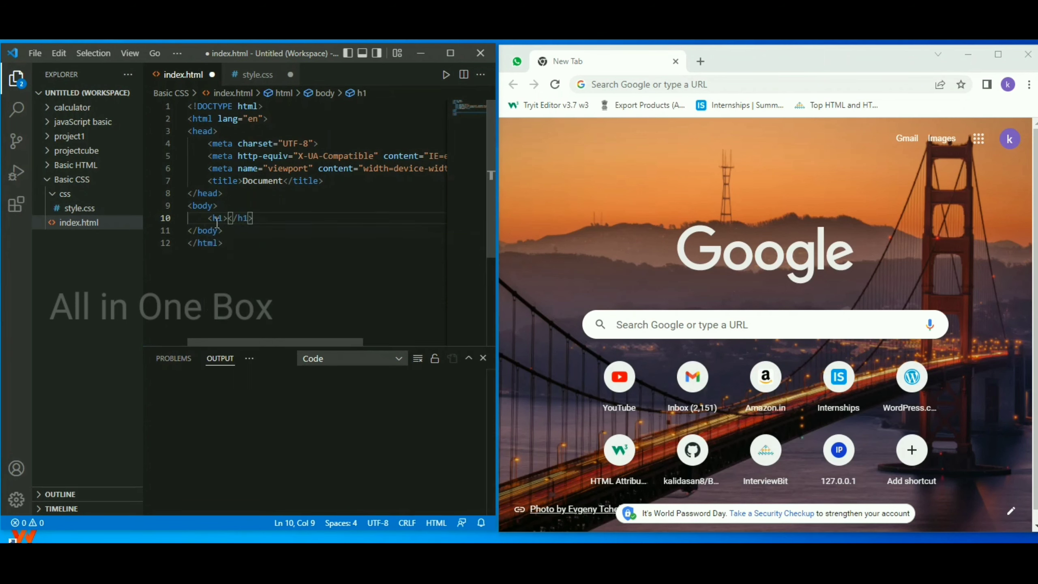
text(kali)
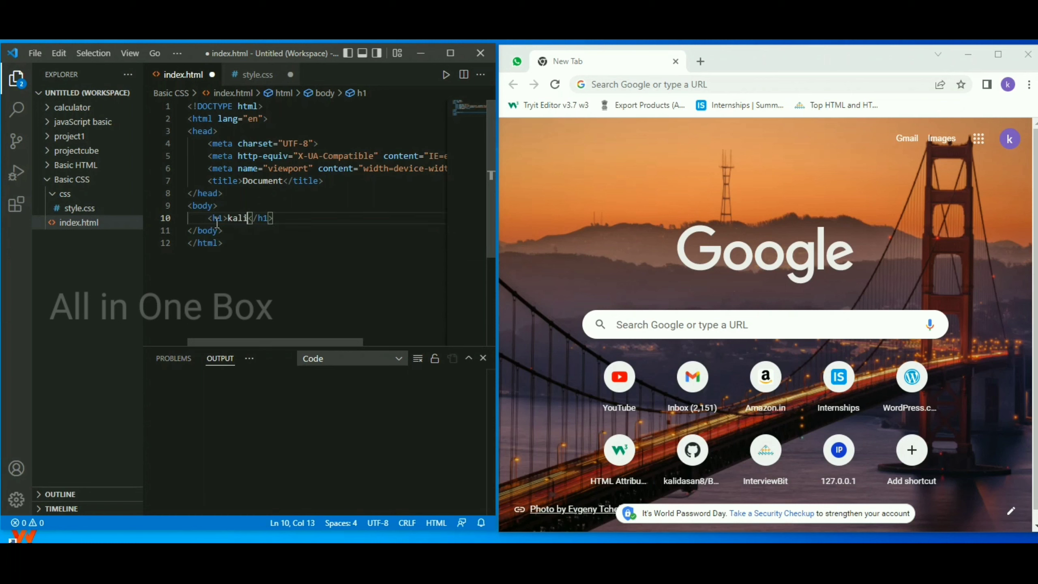
text(dasa)
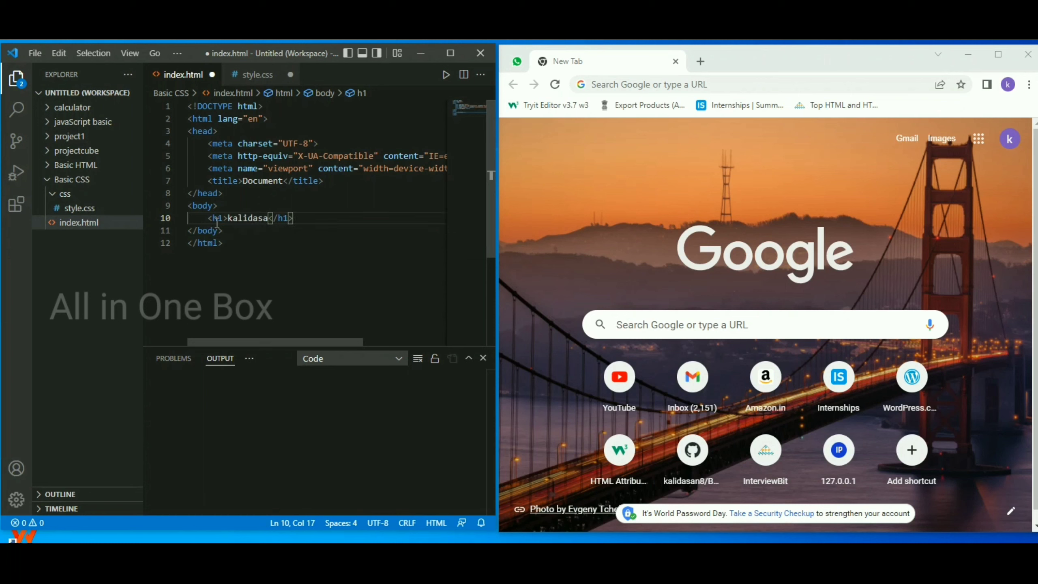
text(n)
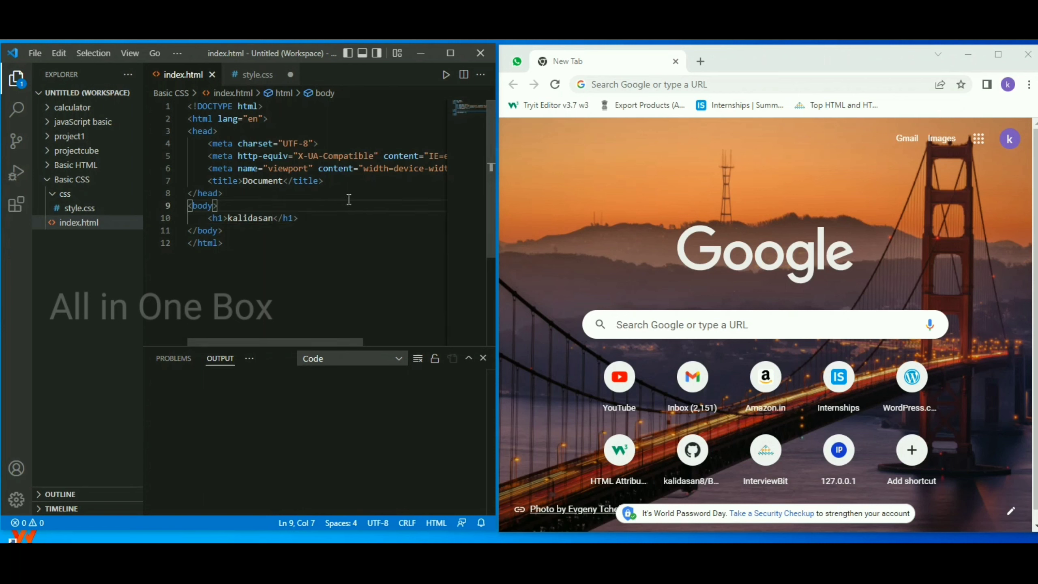
Step: Open index.html in the default browser, extend the heading to 'kalidasan kjhkgjh', save, and reload
right_click(298, 181)
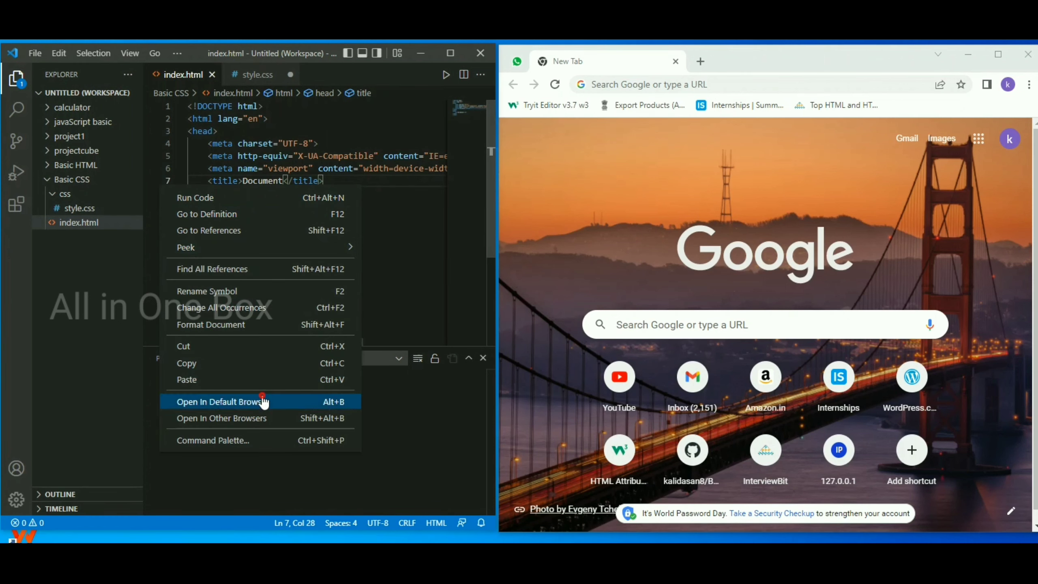
click(220, 400)
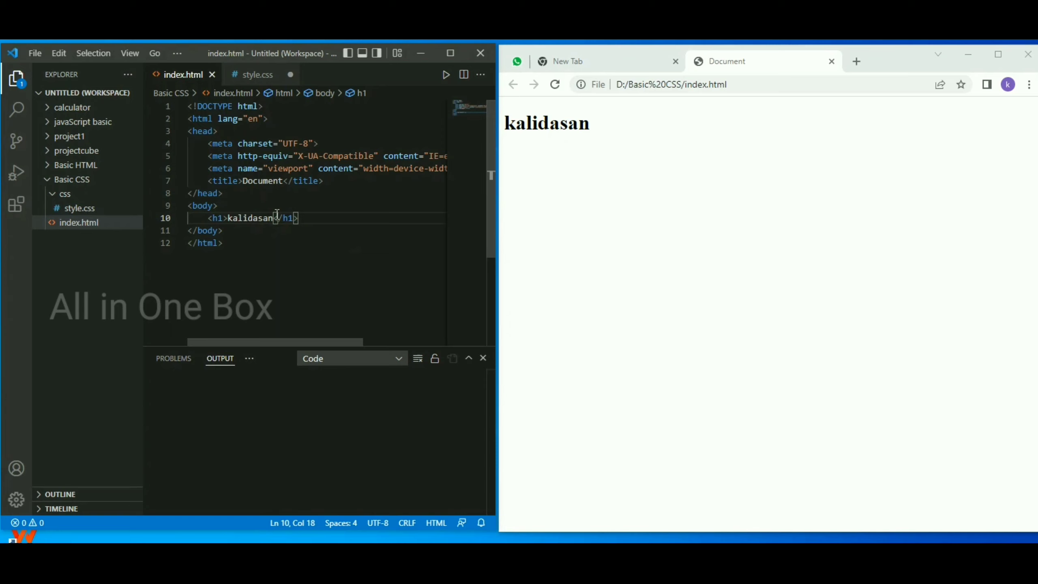
text(kjhkgjh)
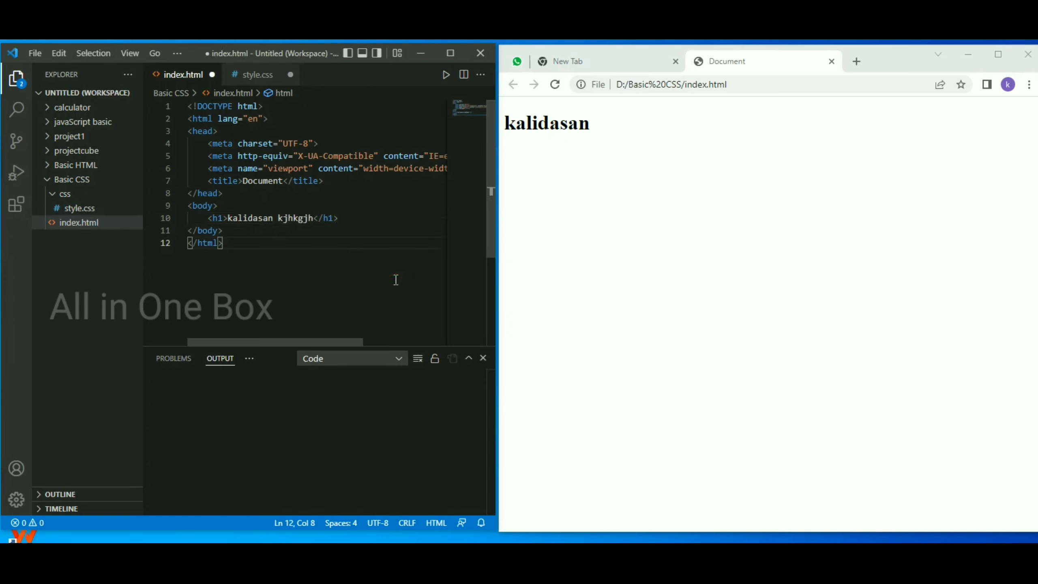
key(ctrl+s)
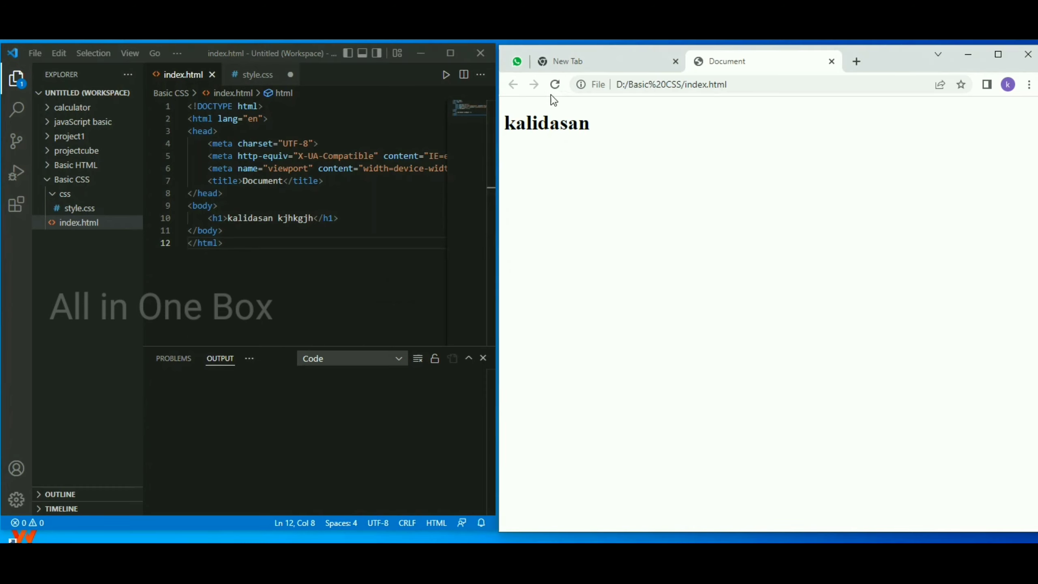
click(554, 84)
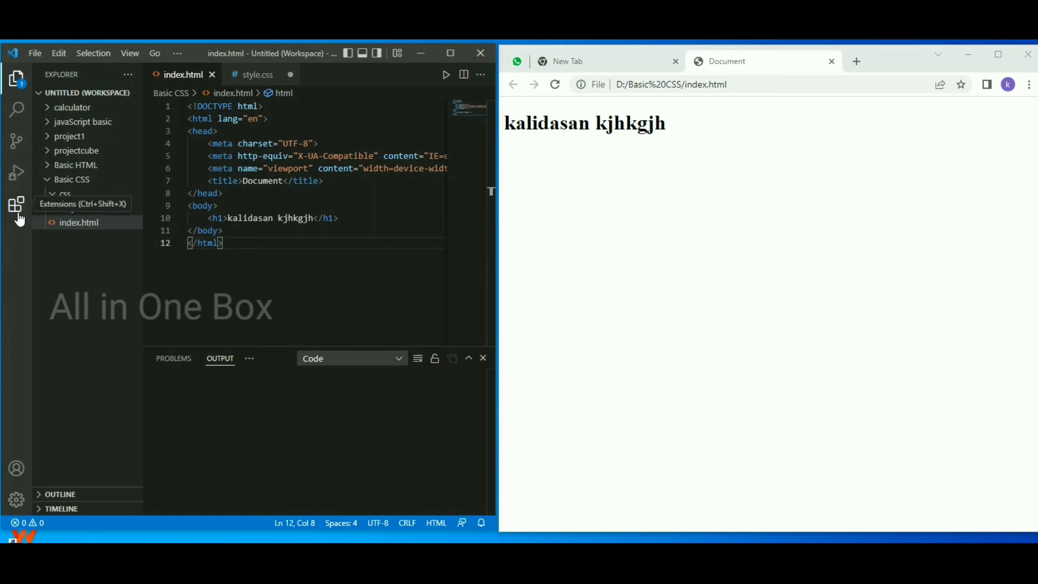
Step: Search extensions for 'live server' and install Live Server by Ritwick Dey
click(16, 207)
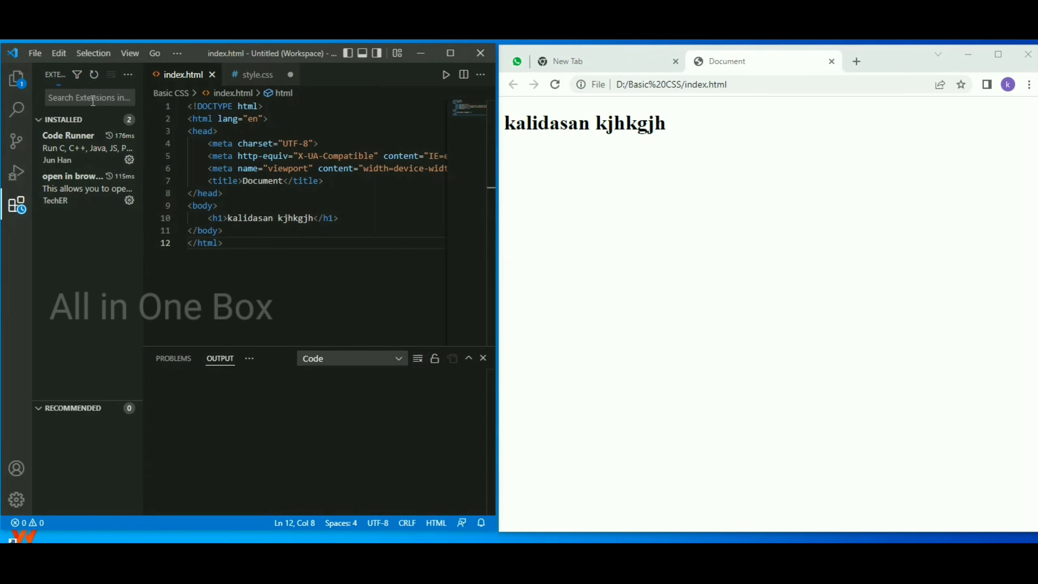
click(89, 97)
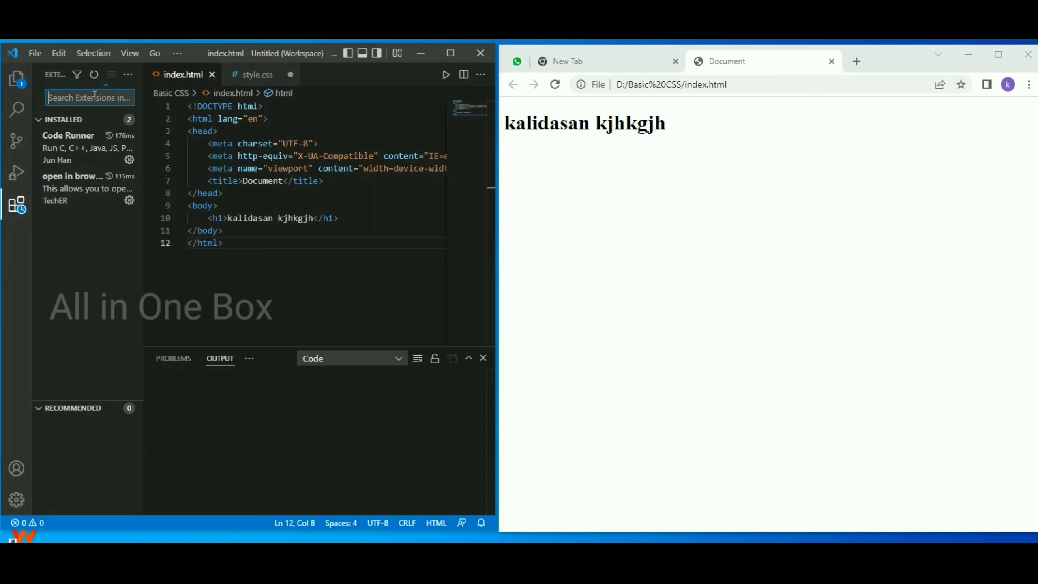
text(live se)
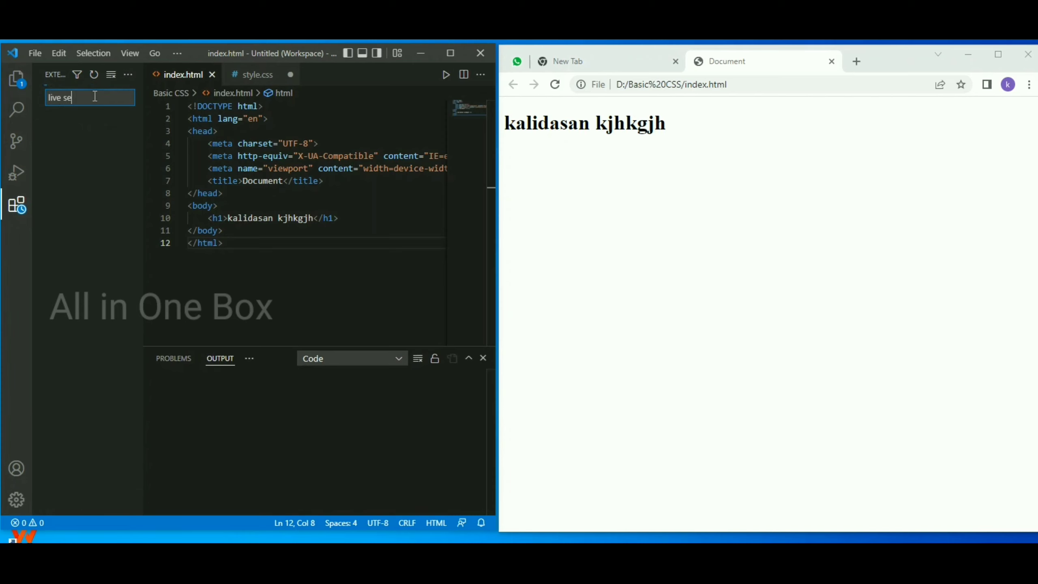
text(rver)
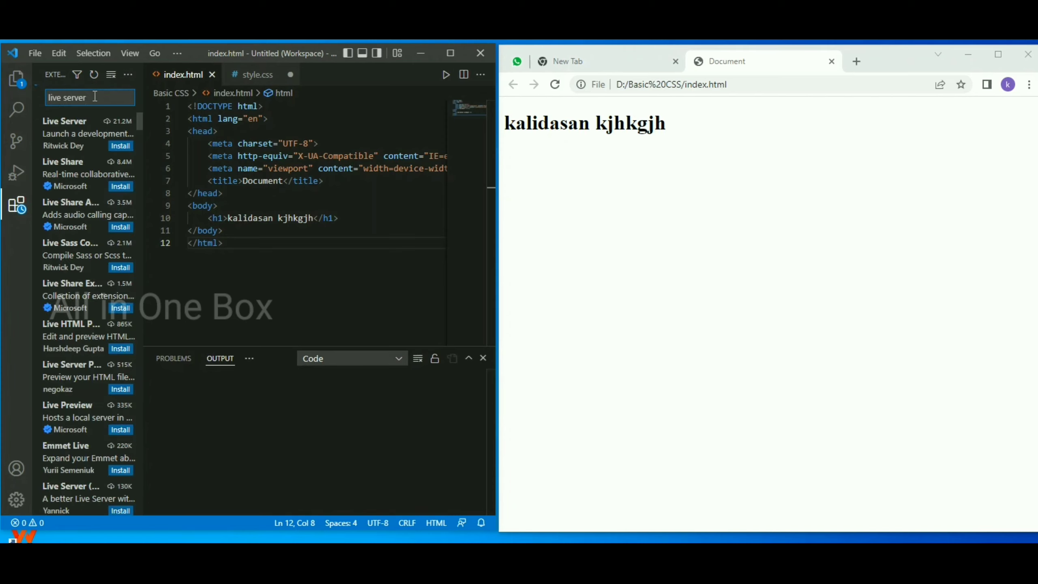
click(64, 121)
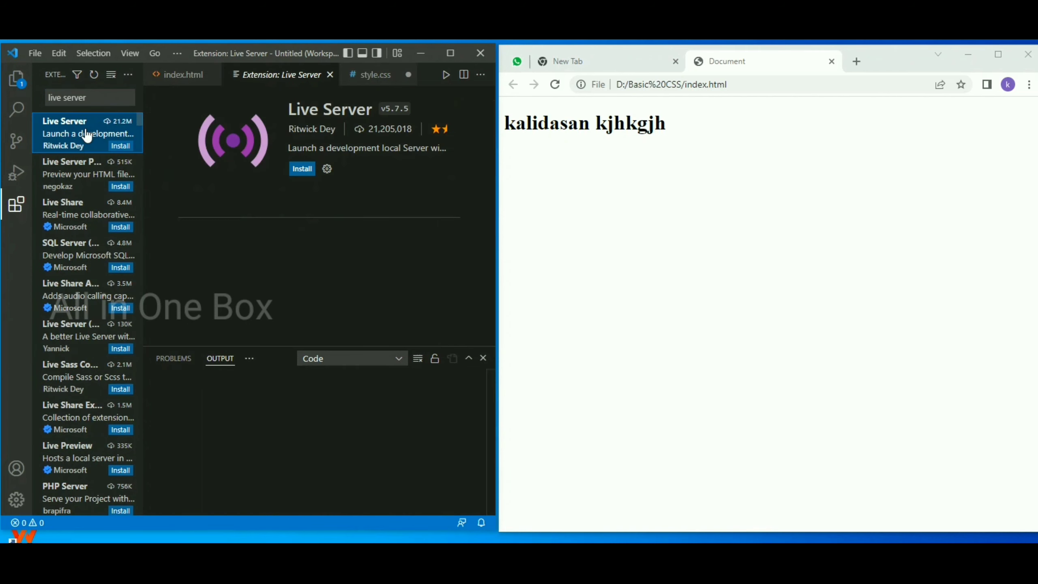
click(302, 168)
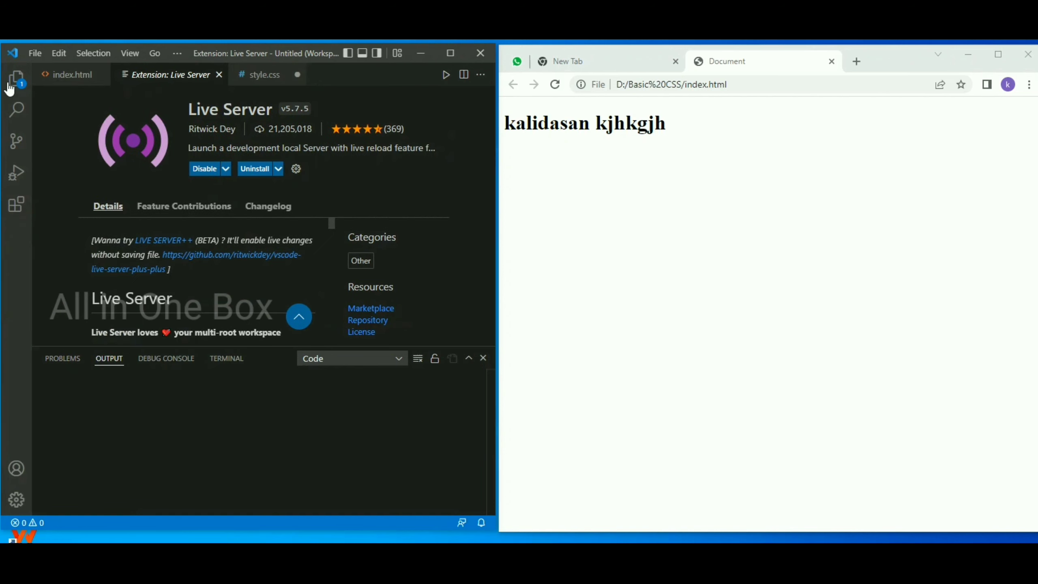
Step: Open index.html from Explorer, Go Live at 127.0.0.1:5500, and choose Don't show again
click(15, 78)
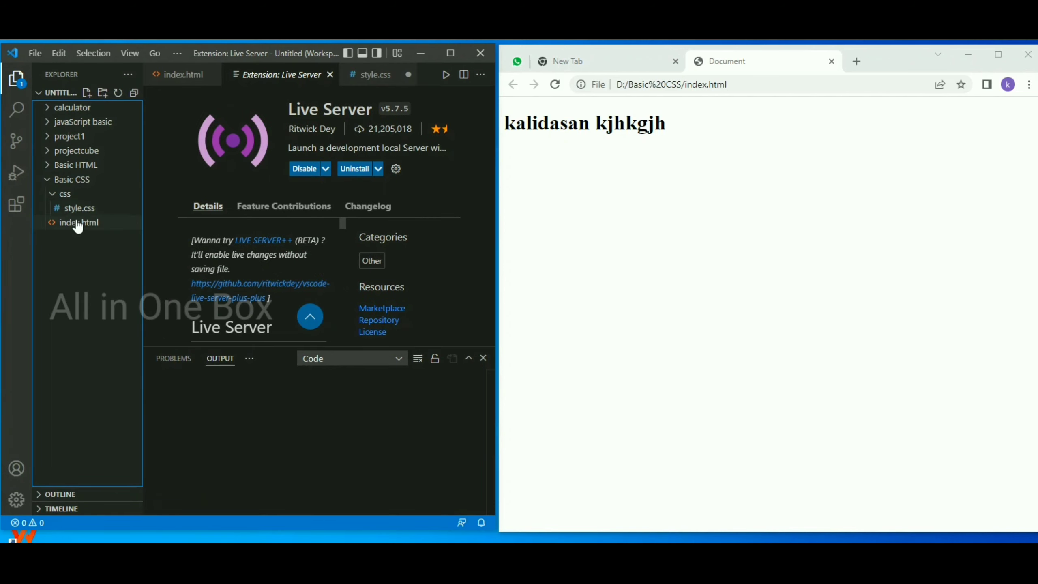
click(78, 223)
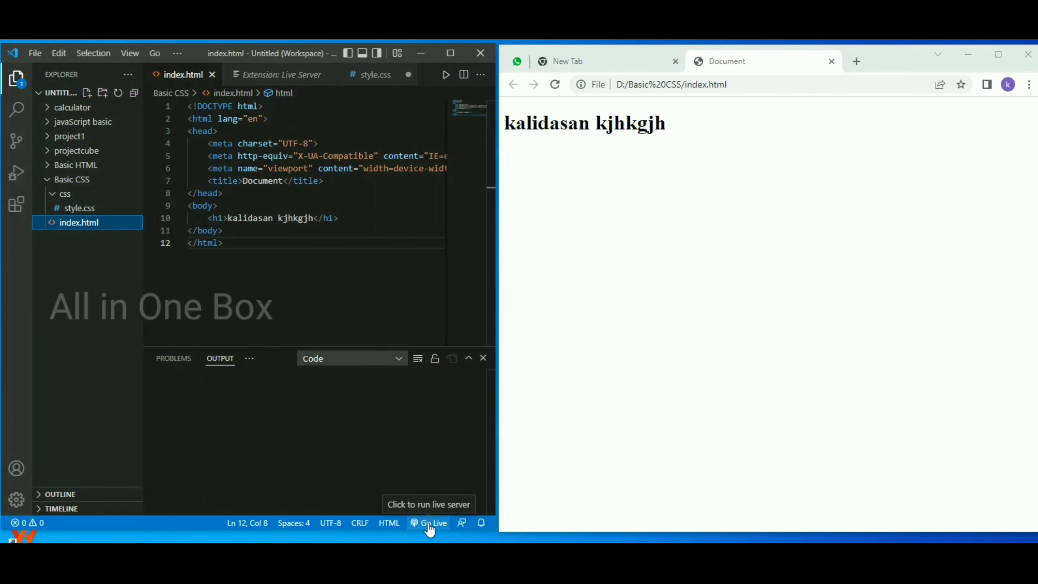
click(429, 523)
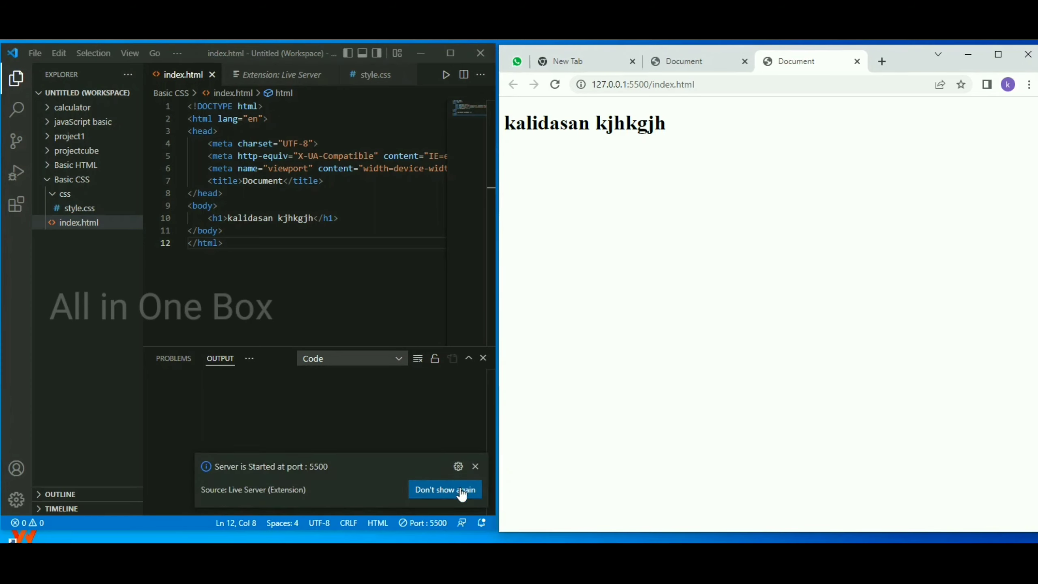
click(445, 489)
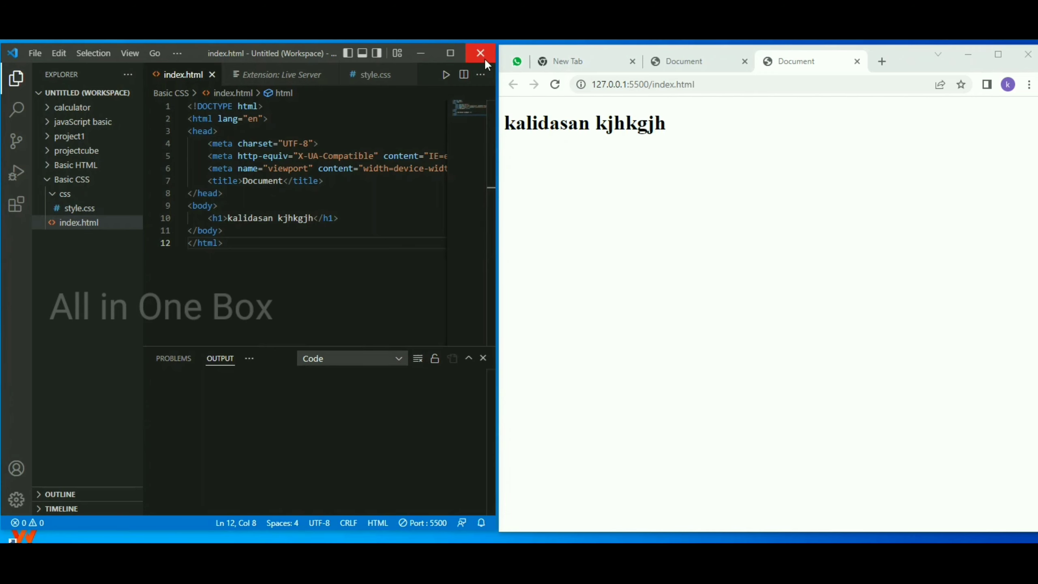
Step: Close Visual Studio Code and relaunch it from the desktop shortcut
click(480, 53)
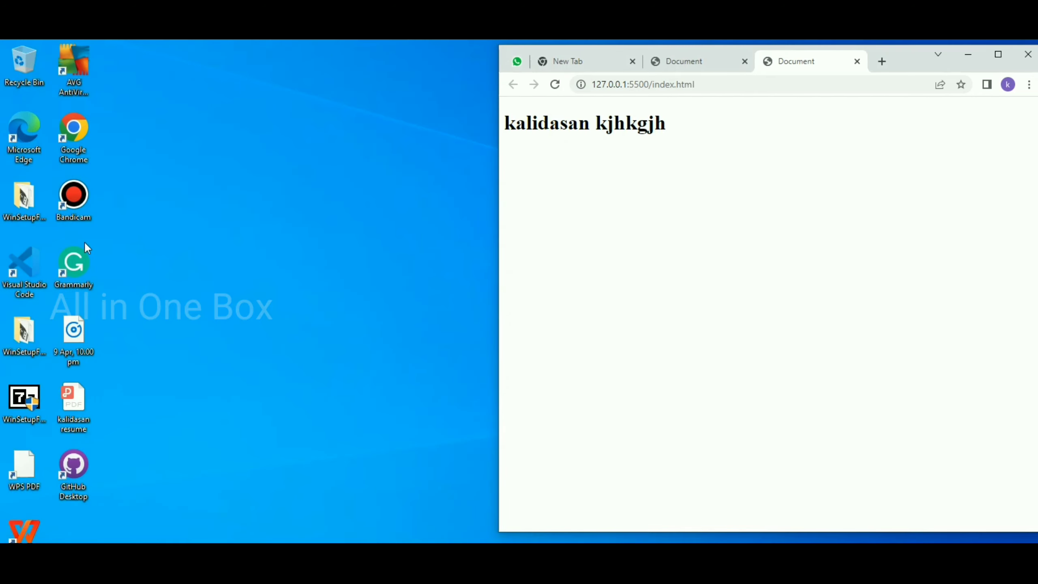
click(24, 264)
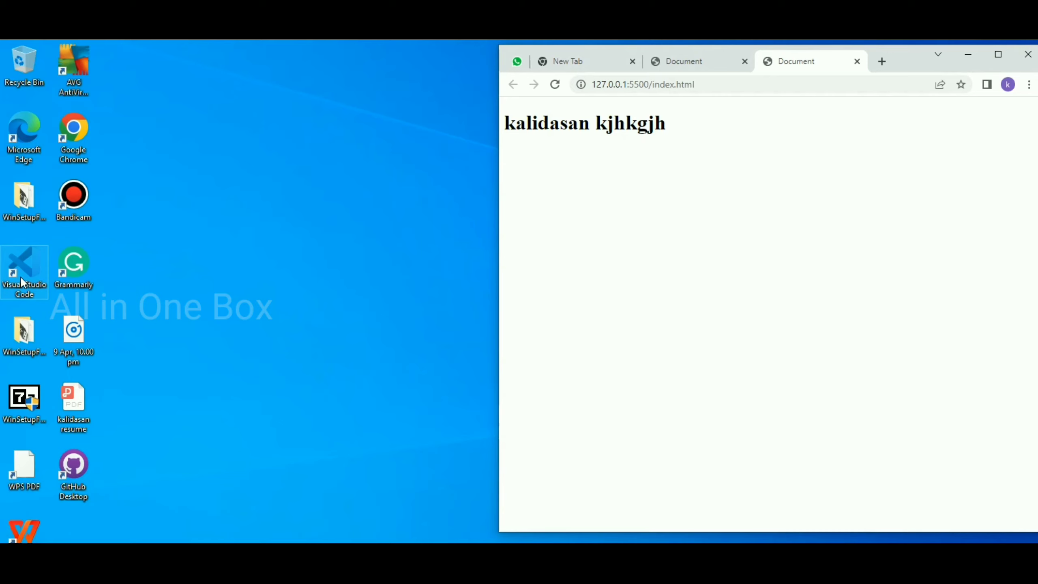
mouse_move(147, 258)
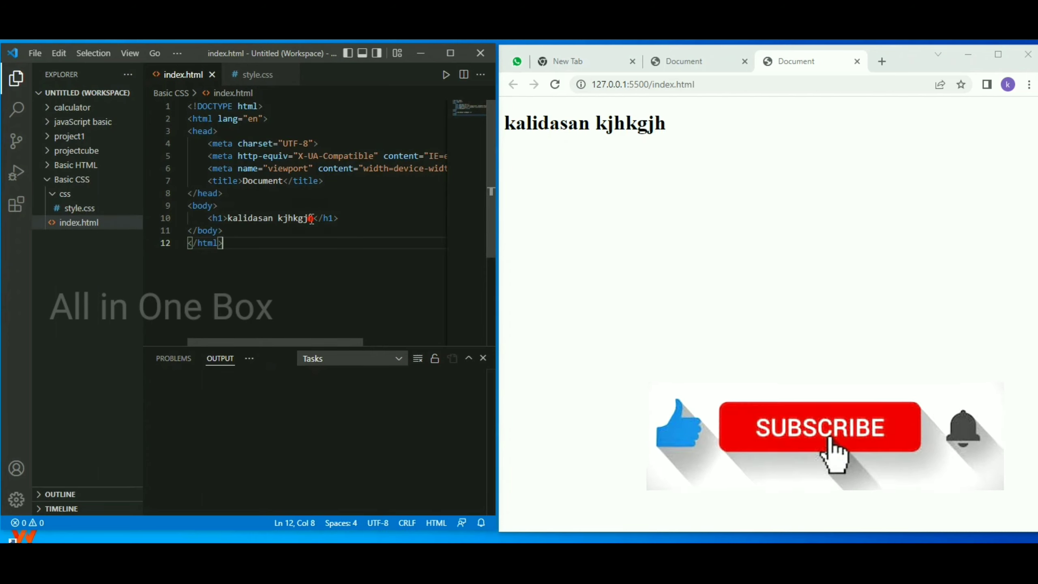
Step: Trim the heading back to 'kalidasan', Go Live again, and dismiss the Server Started notice
click(331, 222)
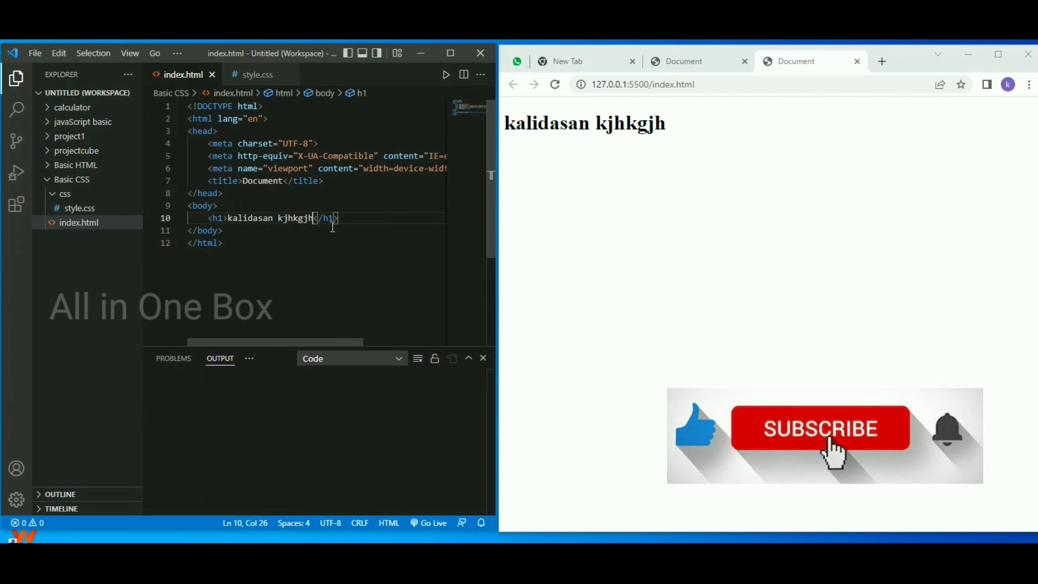
key(Backspace)
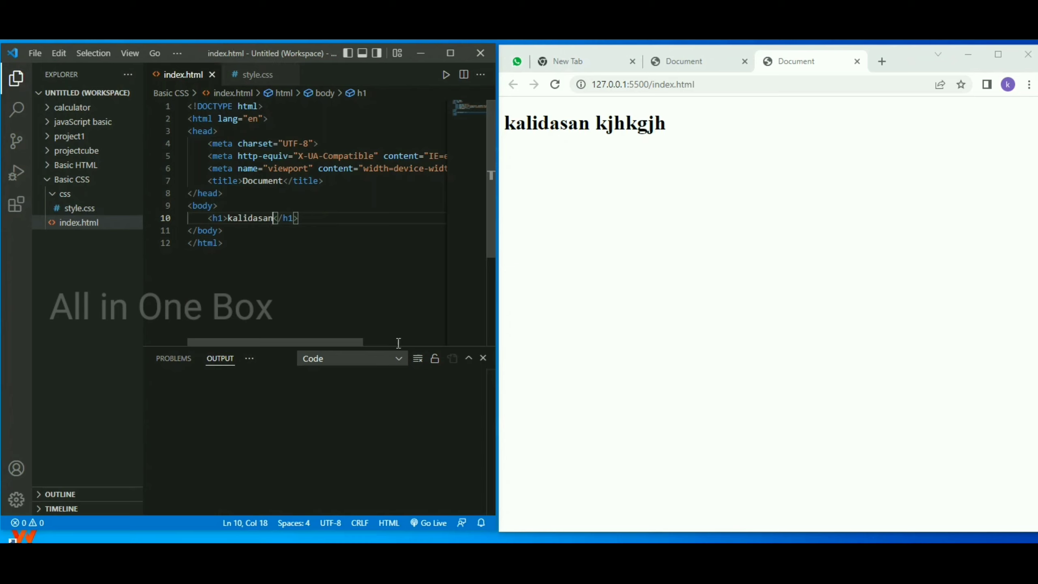
mouse_move(430, 523)
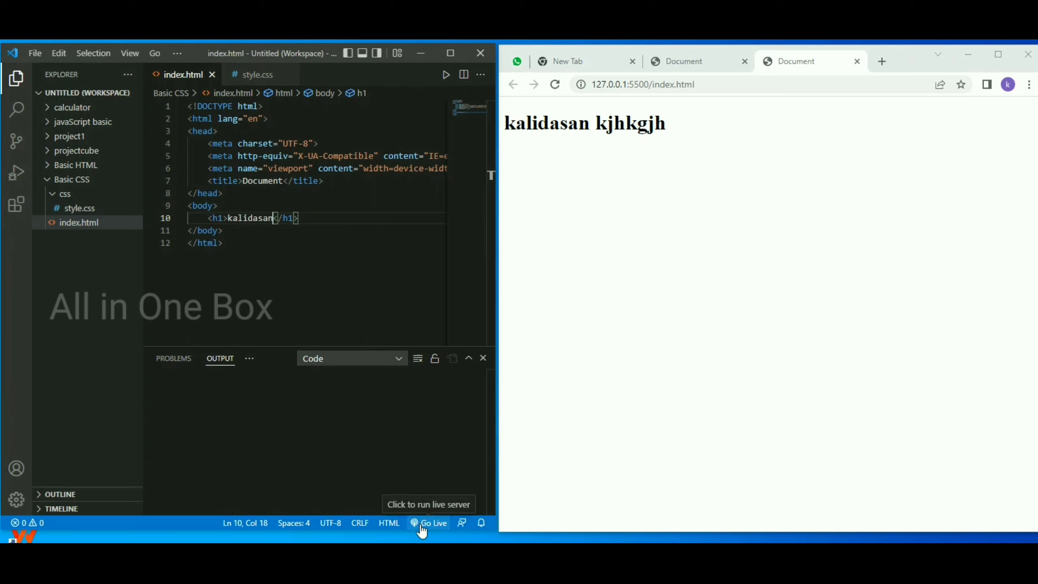
click(433, 522)
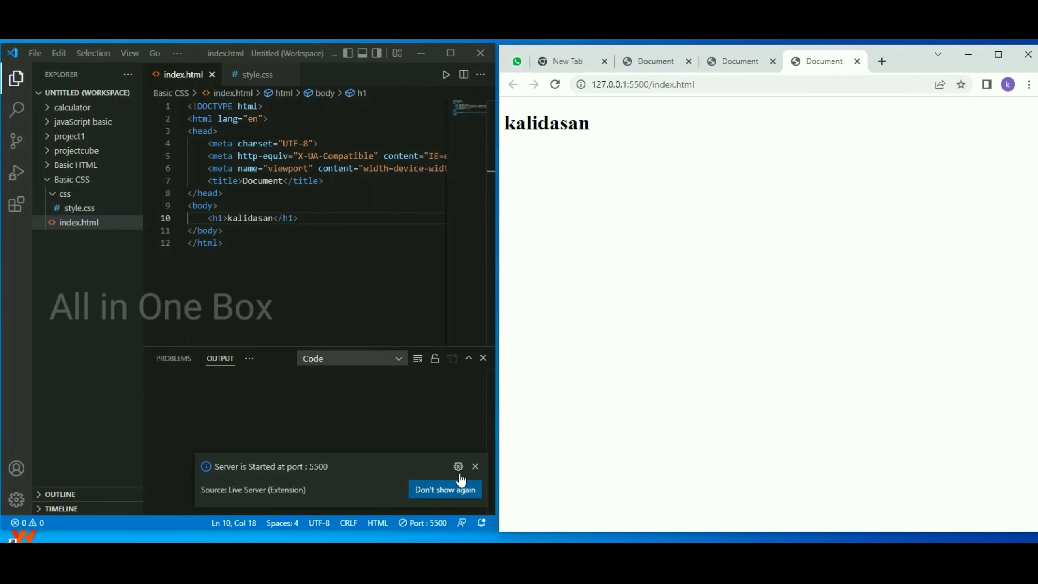
mouse_move(475, 466)
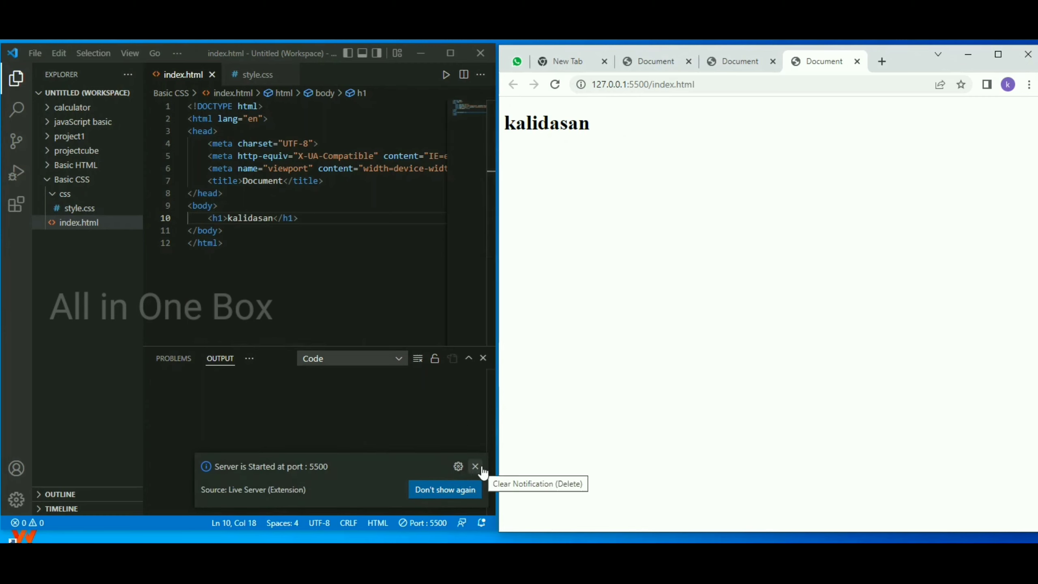
click(475, 466)
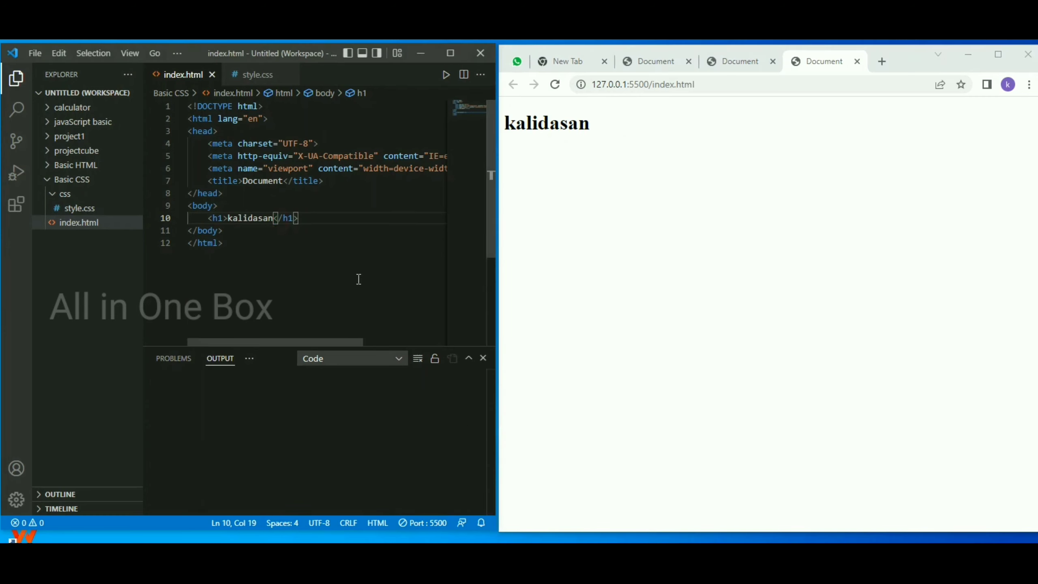
Step: Append 'kghjkgjkhg' to the heading, save to auto-reload the browser, then delete letters
text(kghjkg)
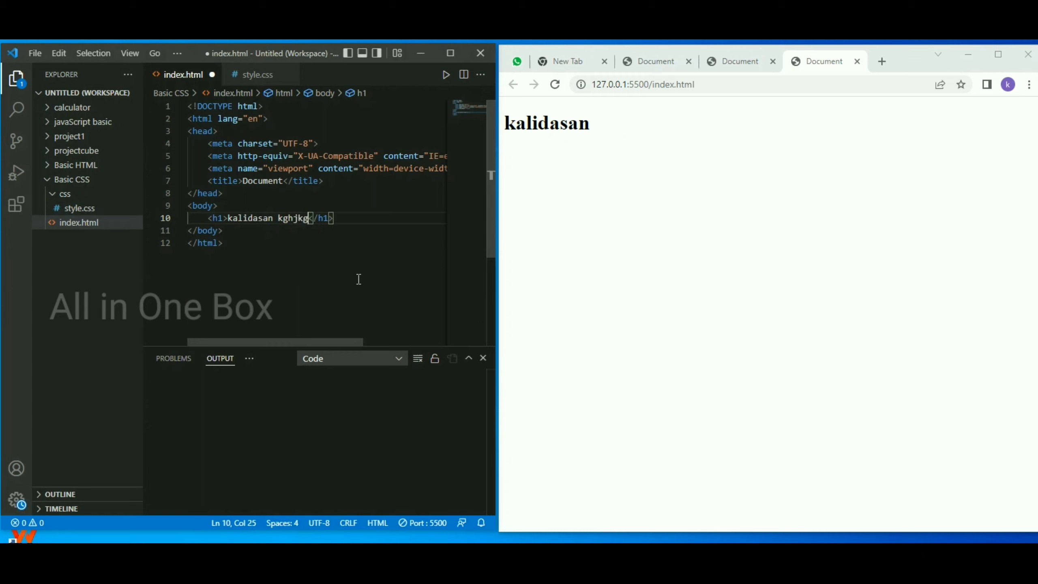
text(jkhg)
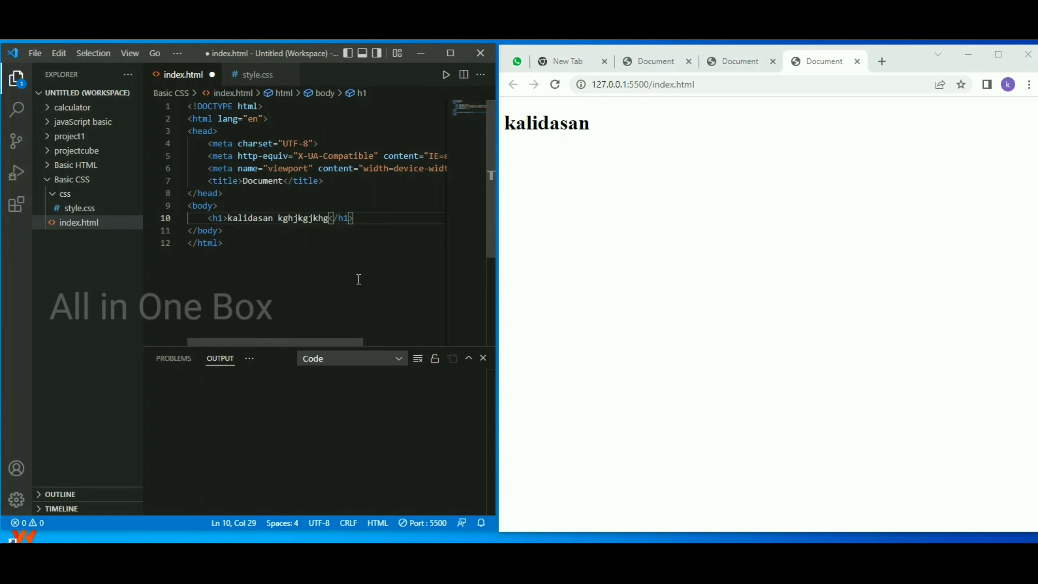
key(ctrl+s)
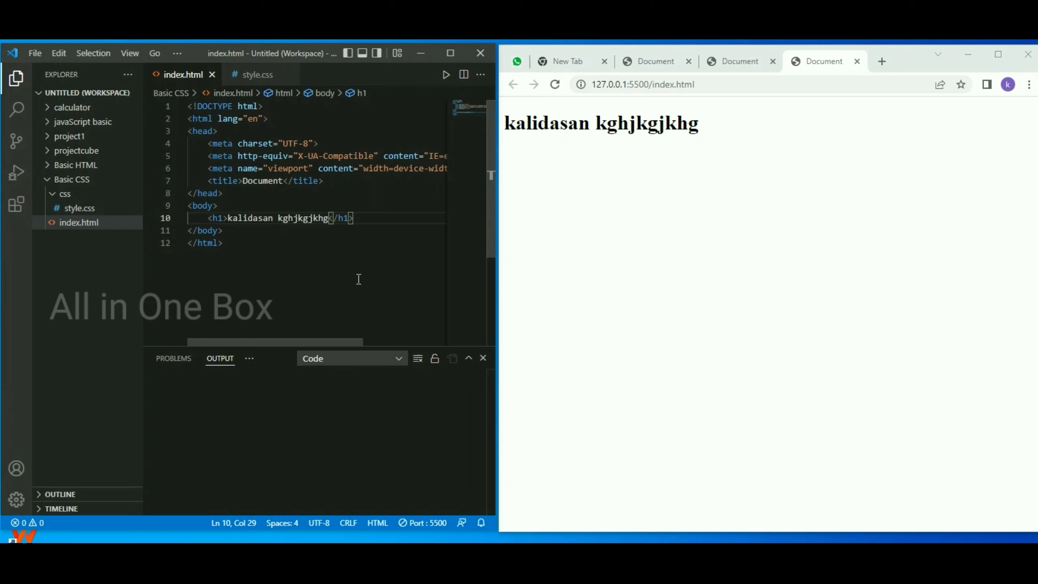
key(Backspace)
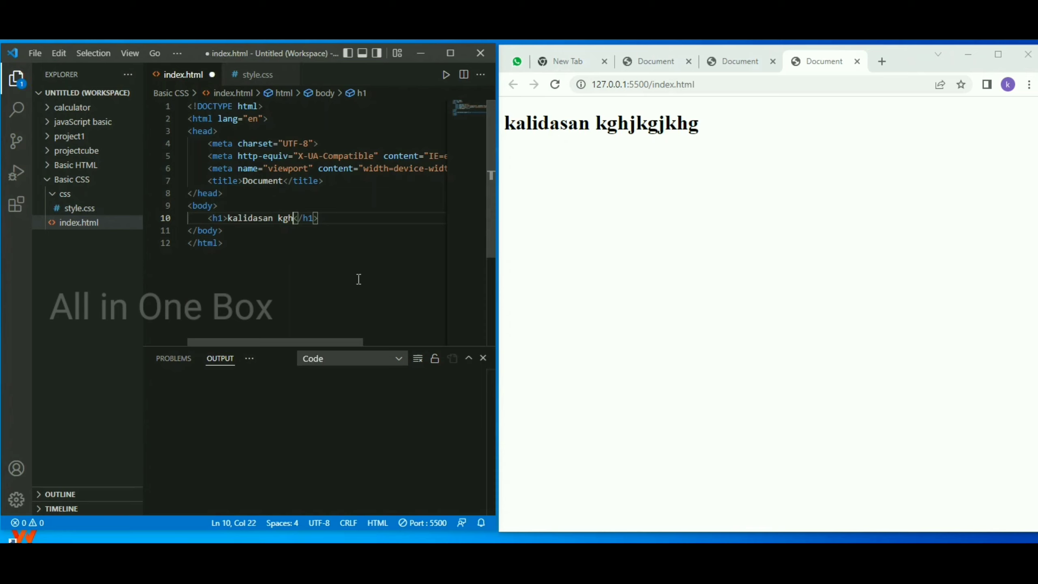
key(Backspace)
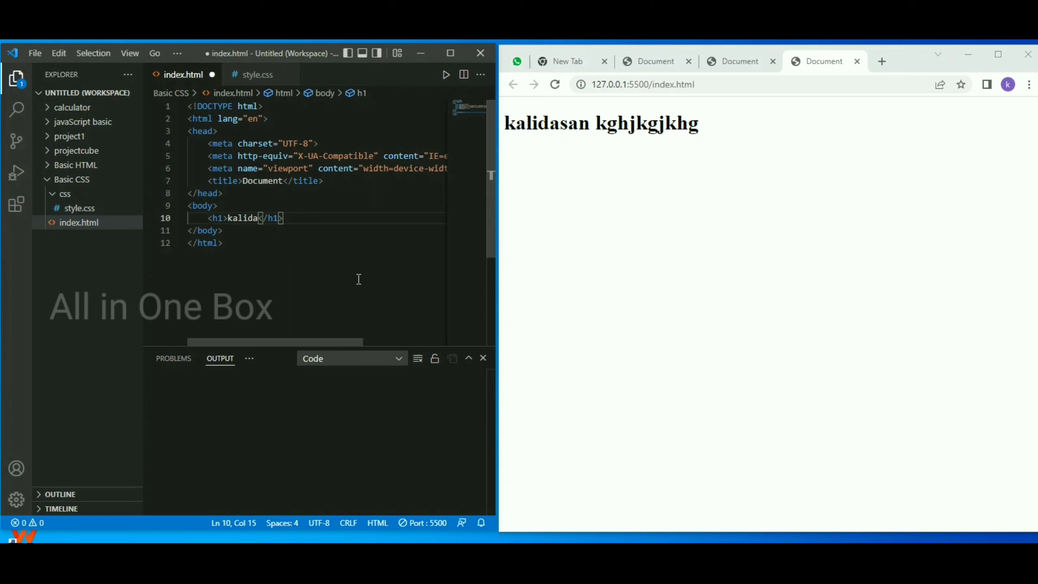